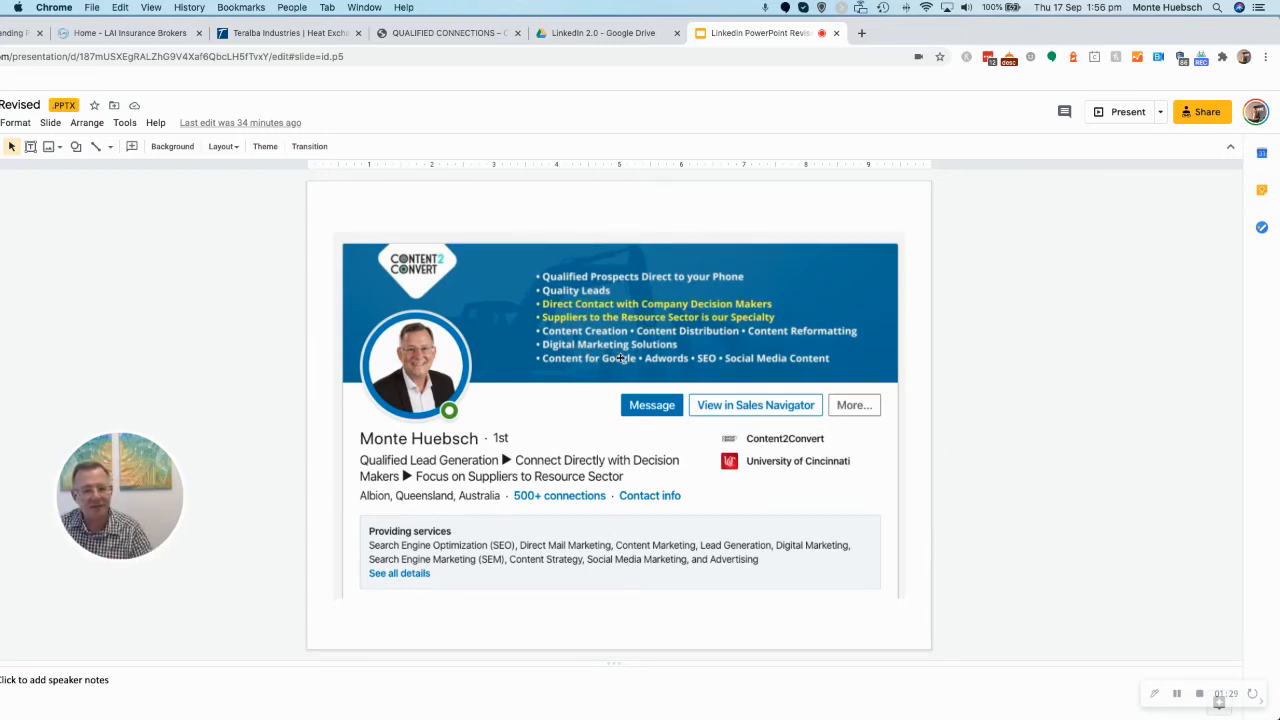
pyautogui.moveTo(1140, 432)
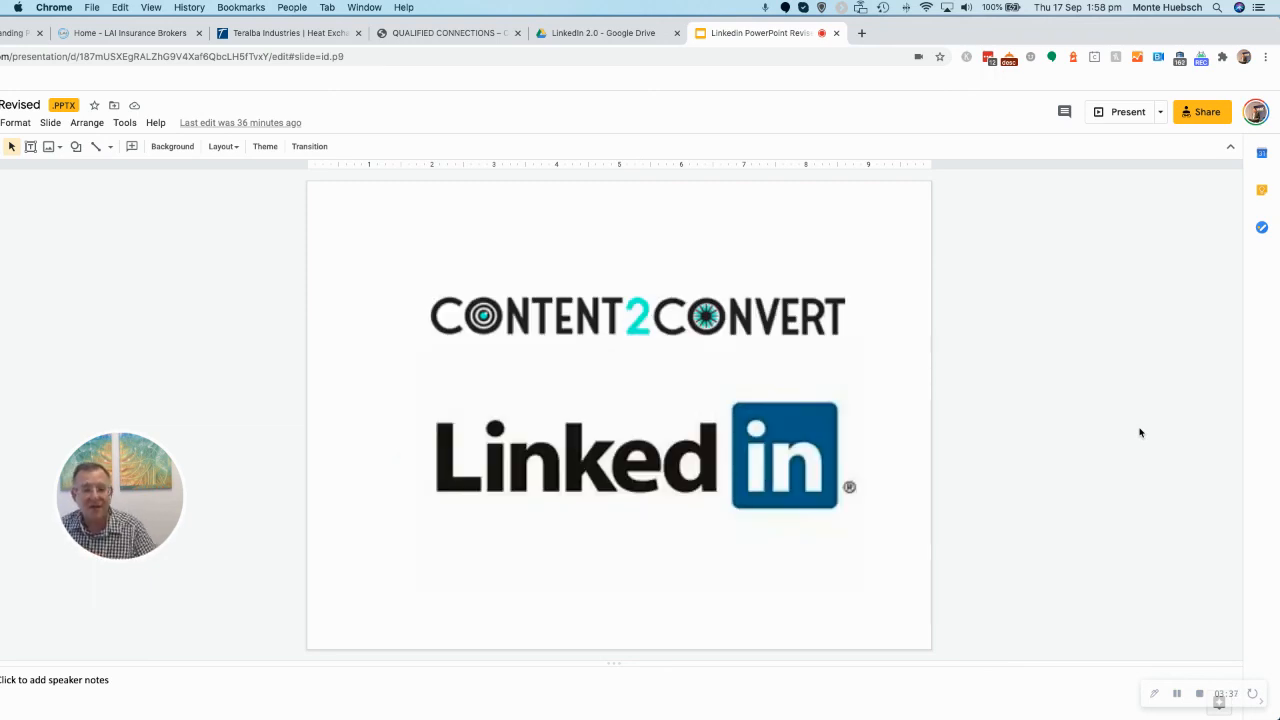
pyautogui.moveTo(996, 362)
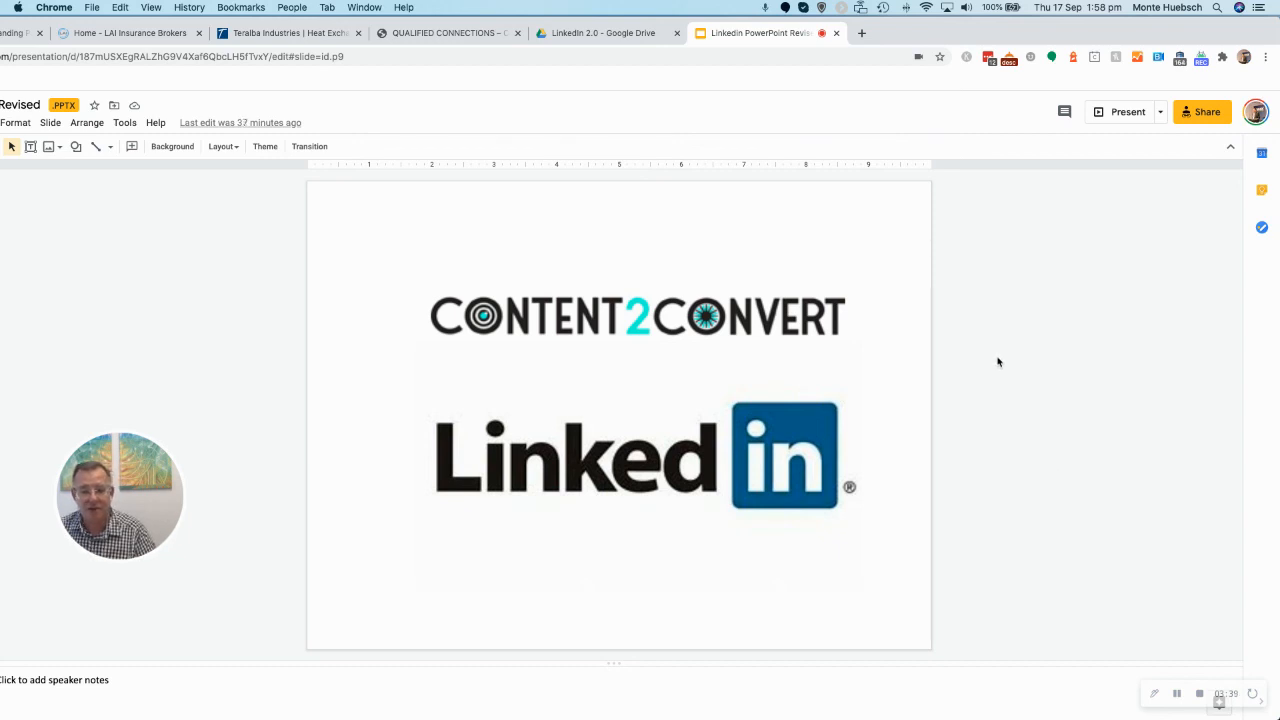
pyautogui.moveTo(1094, 406)
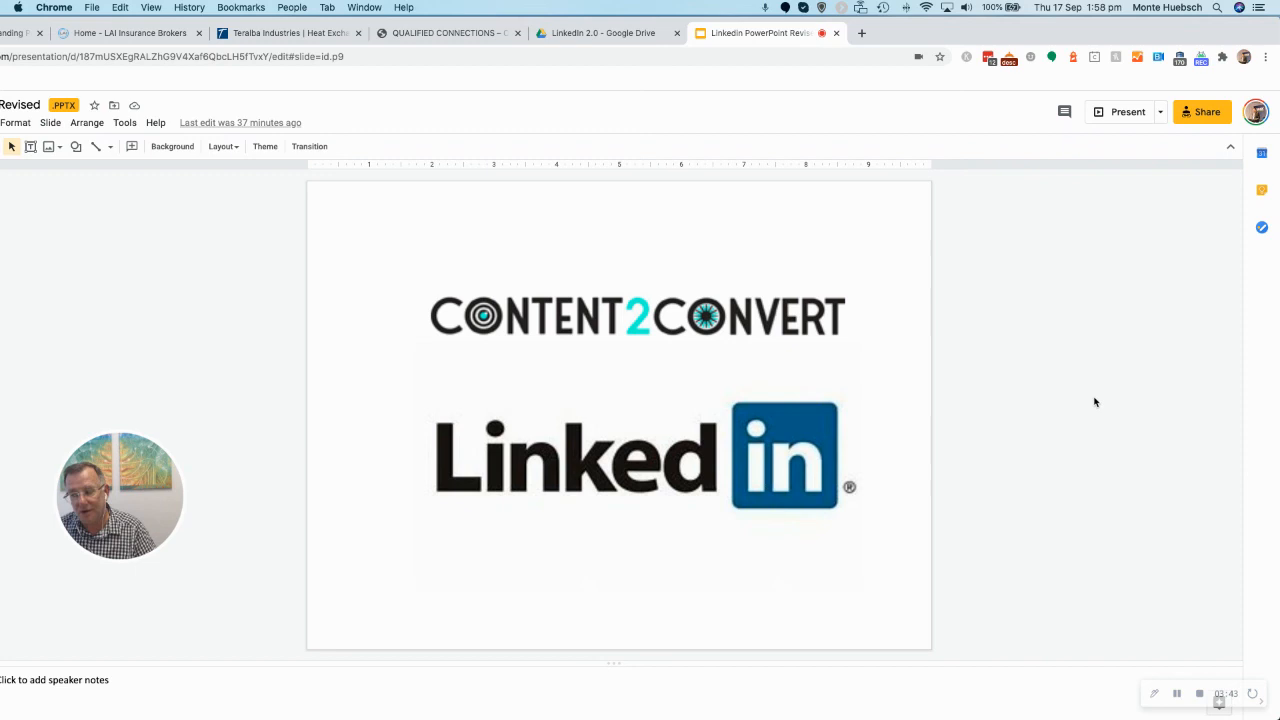
pyautogui.moveTo(1132, 338)
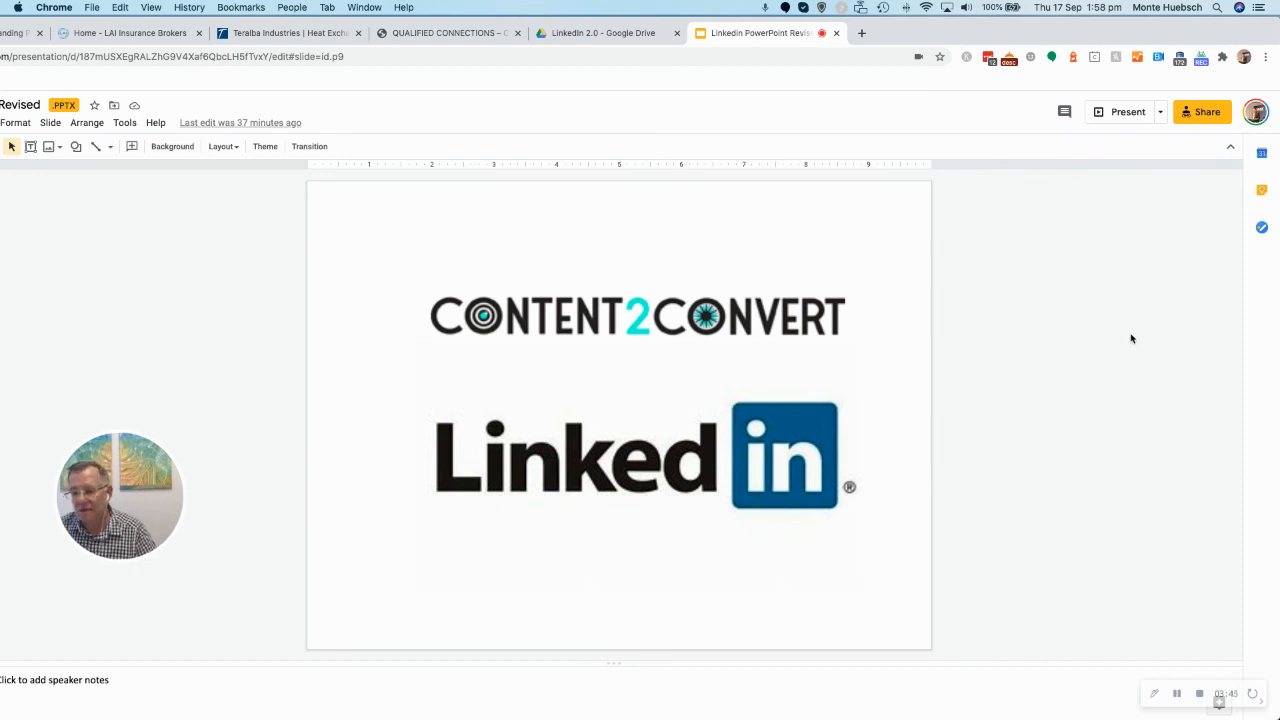